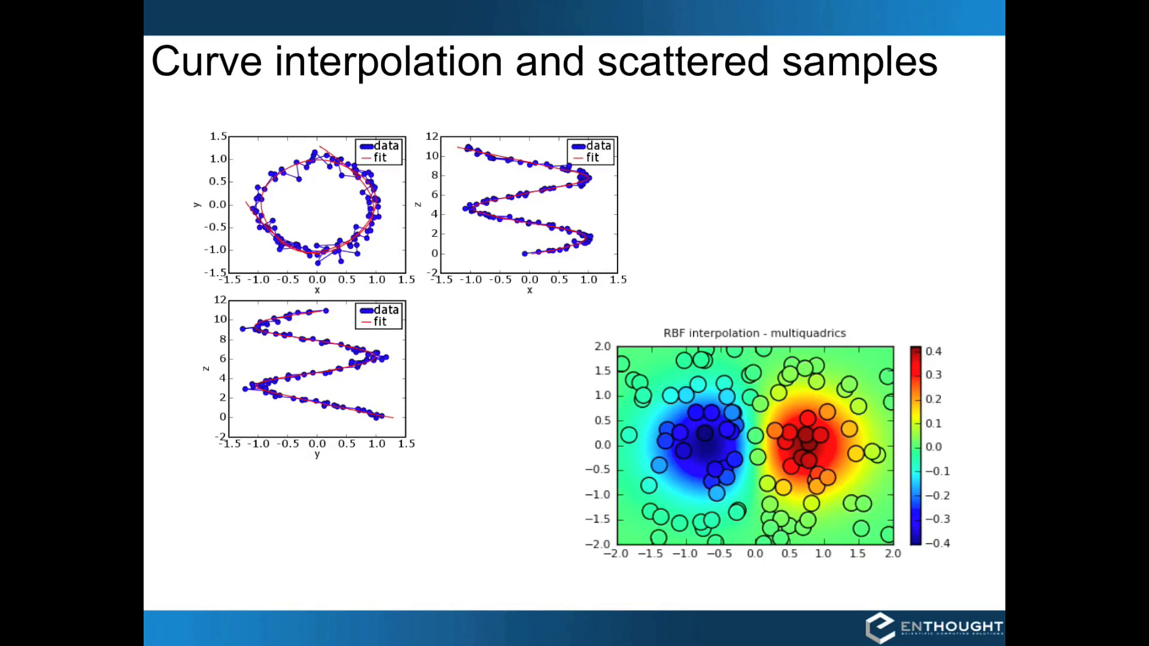
Advance past the last interpolation slide toward the example1.py script.
key("Right")
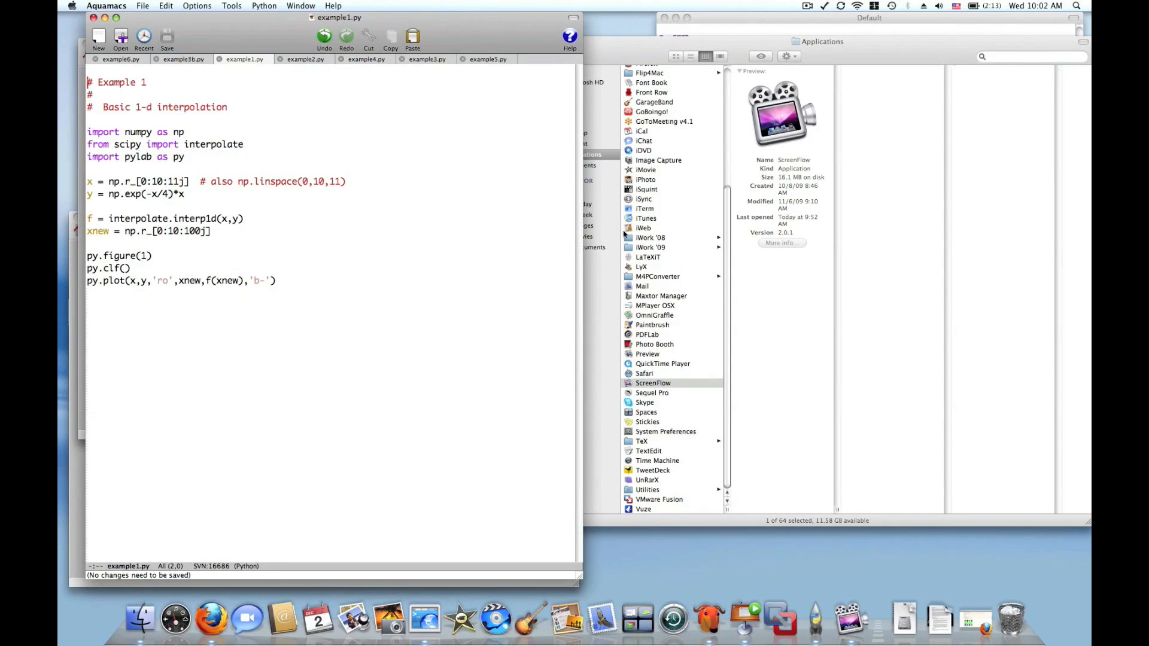
Review example1.py's y computation and interp1d creation with the IPython session brought alongside.
left_click(842, 220)
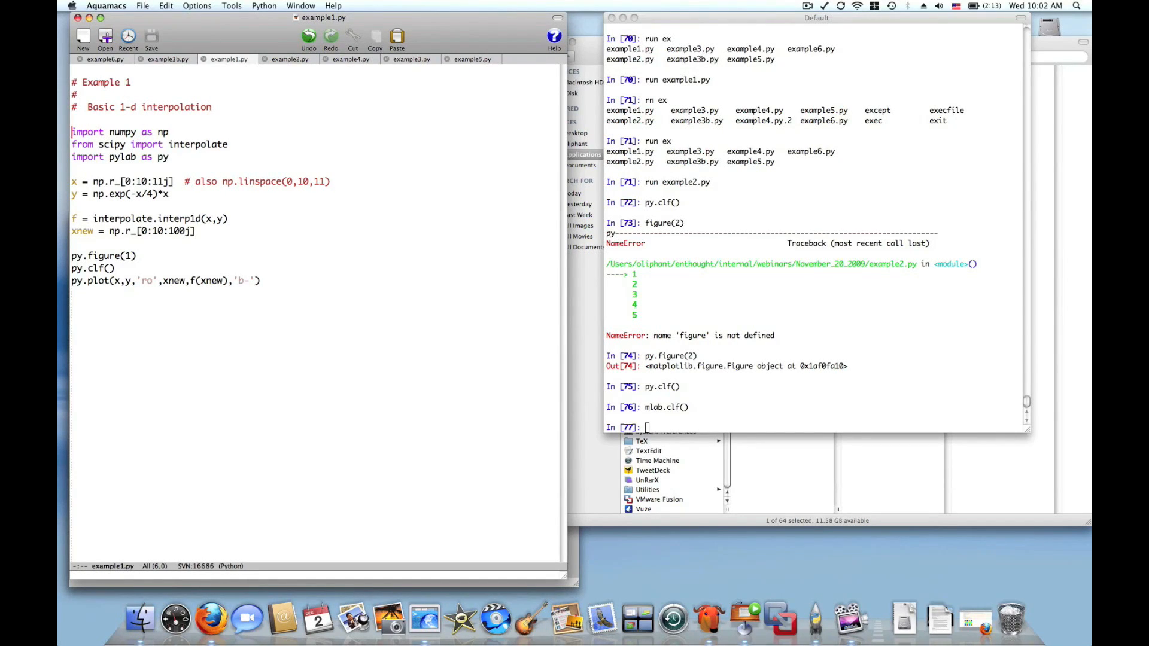
left_click(169, 132)
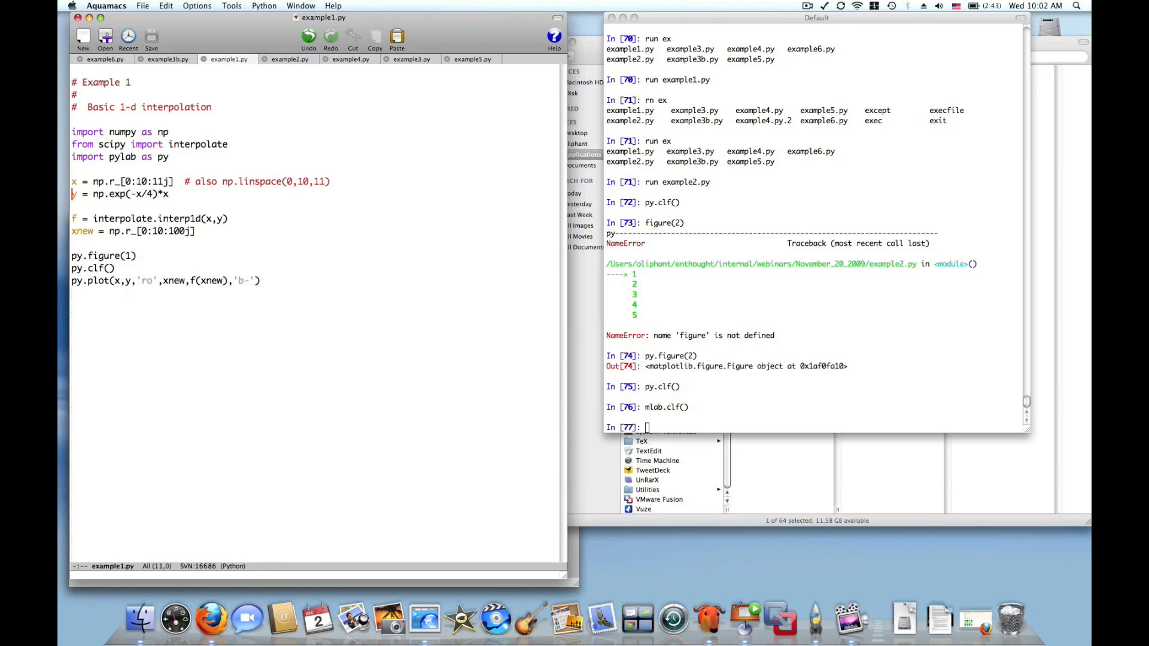
left_click(109, 181)
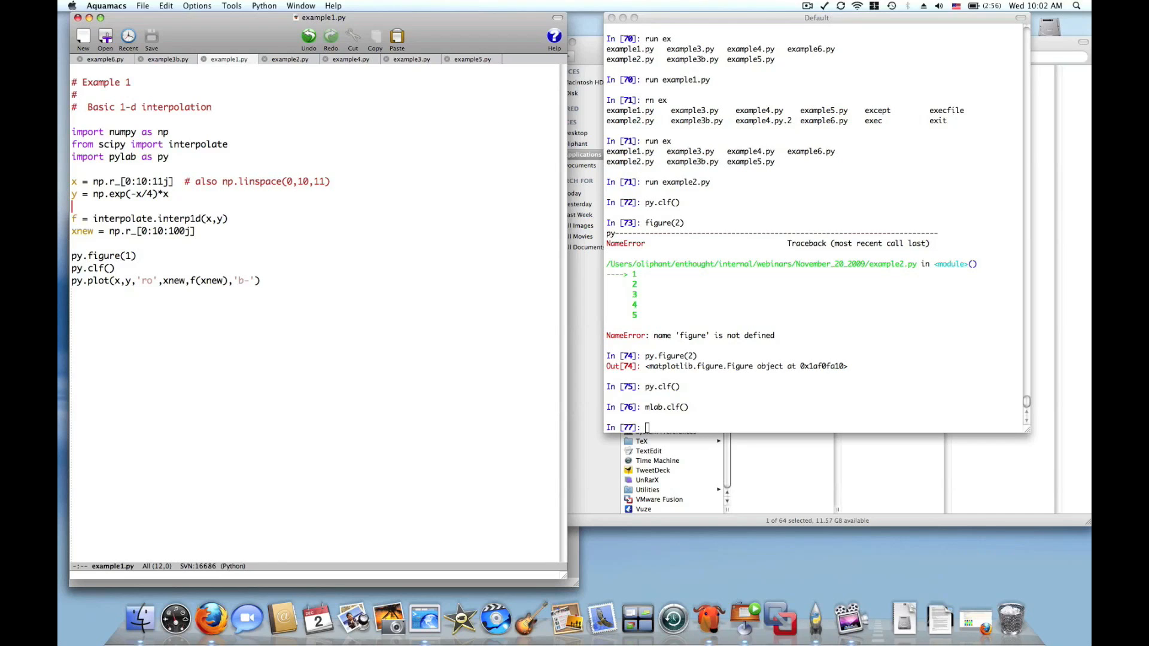
left_click(170, 194)
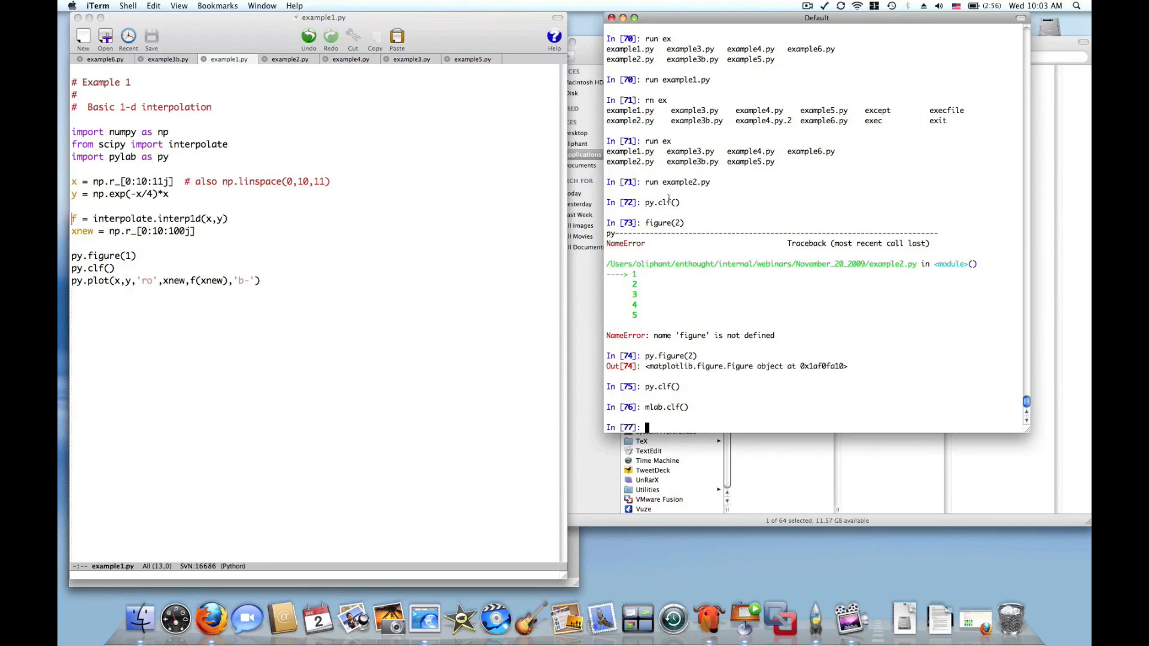
Run example1.py in IPython to plot the sample points joined by the interpolated line.
type("run example1.py")
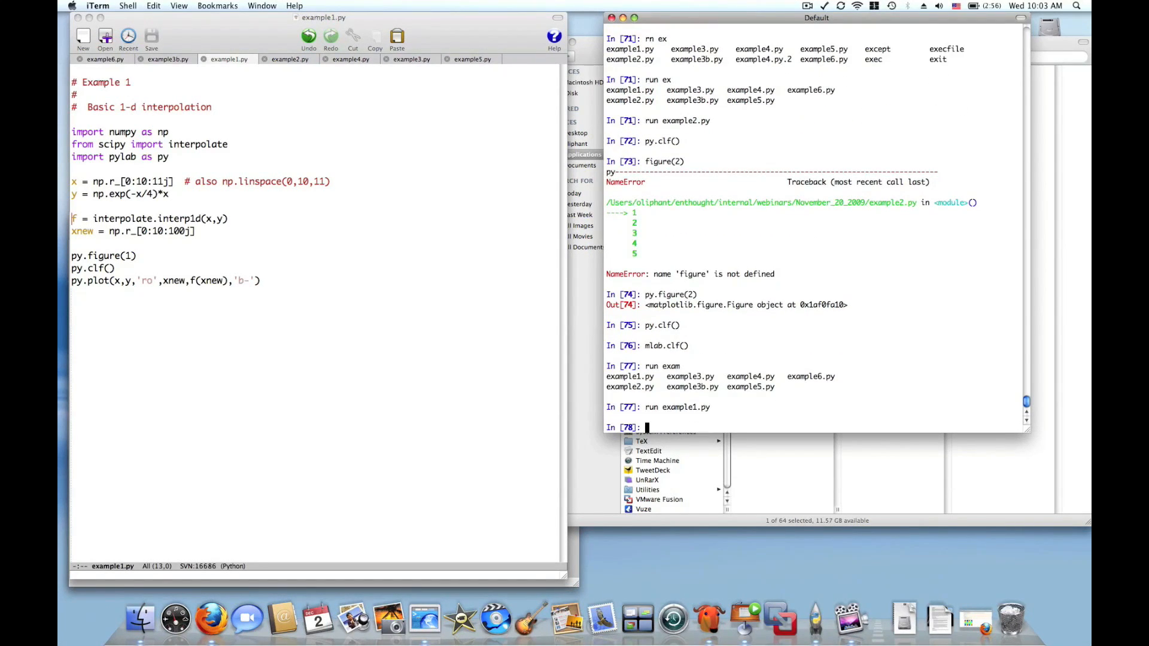
key("cmd+tab")
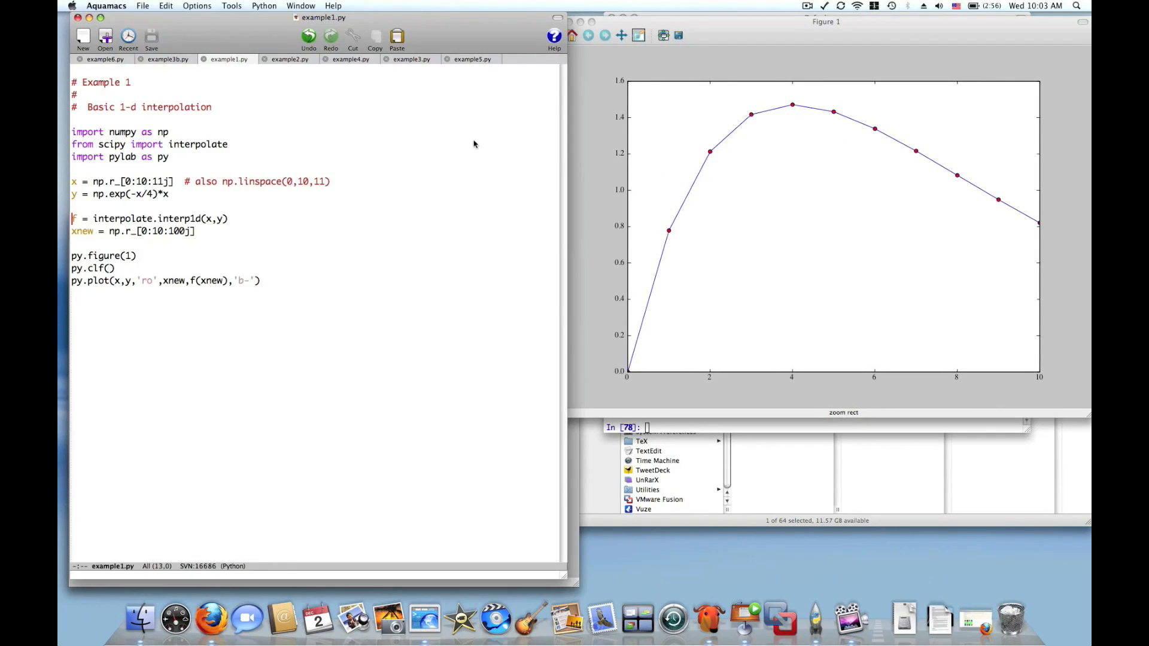
mouse_move(692, 161)
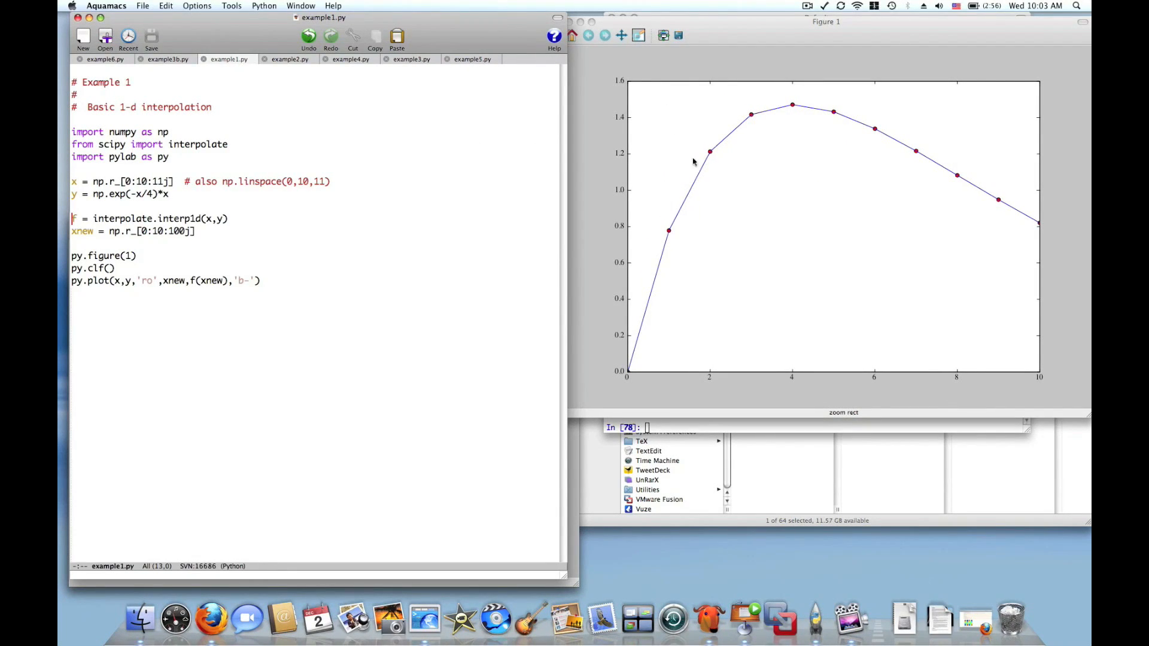
mouse_move(703, 423)
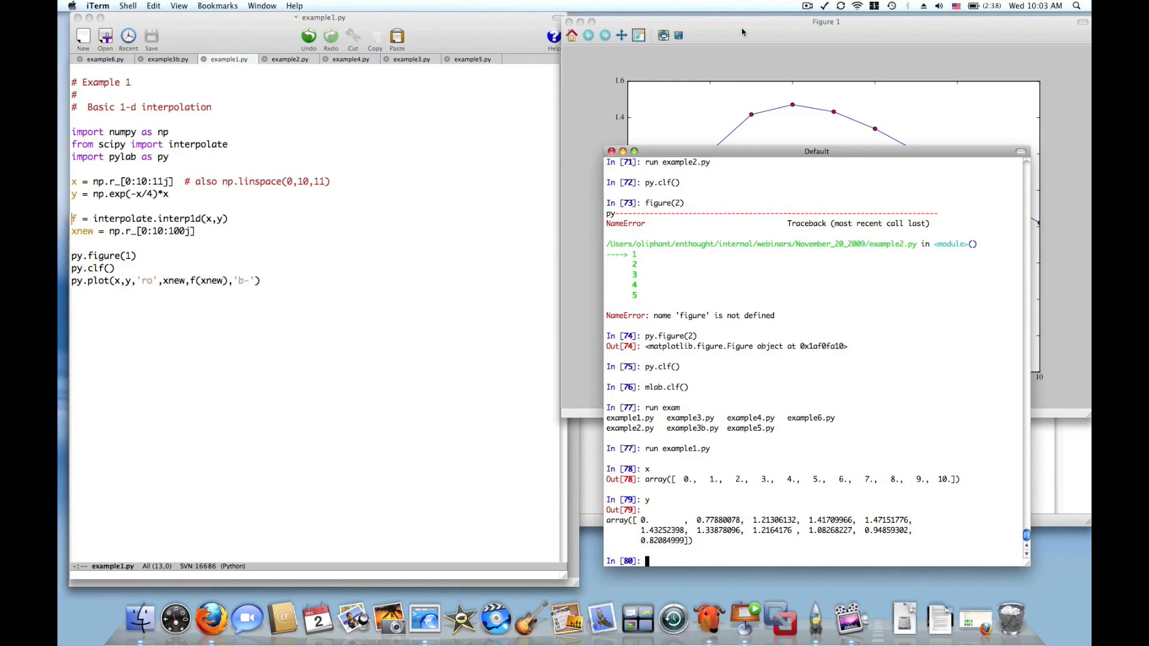
Inspect the printed x, y and 100-point xnew arrays against the interpolation figure.
left_click(826, 21)
type("xnew")
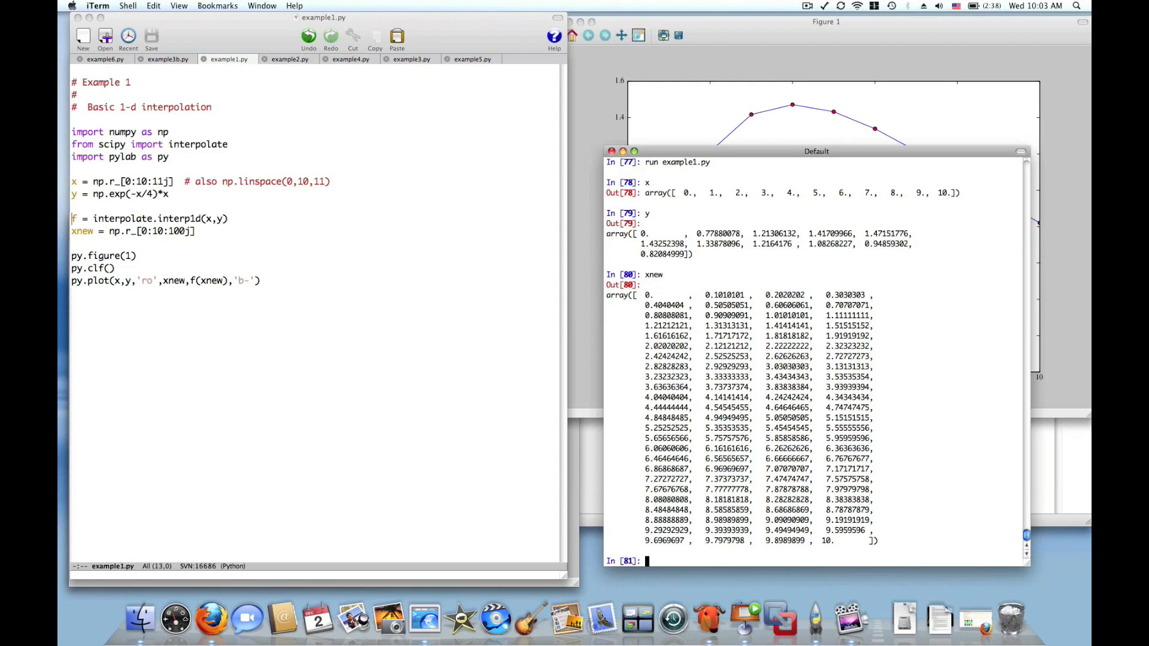
mouse_move(758, 21)
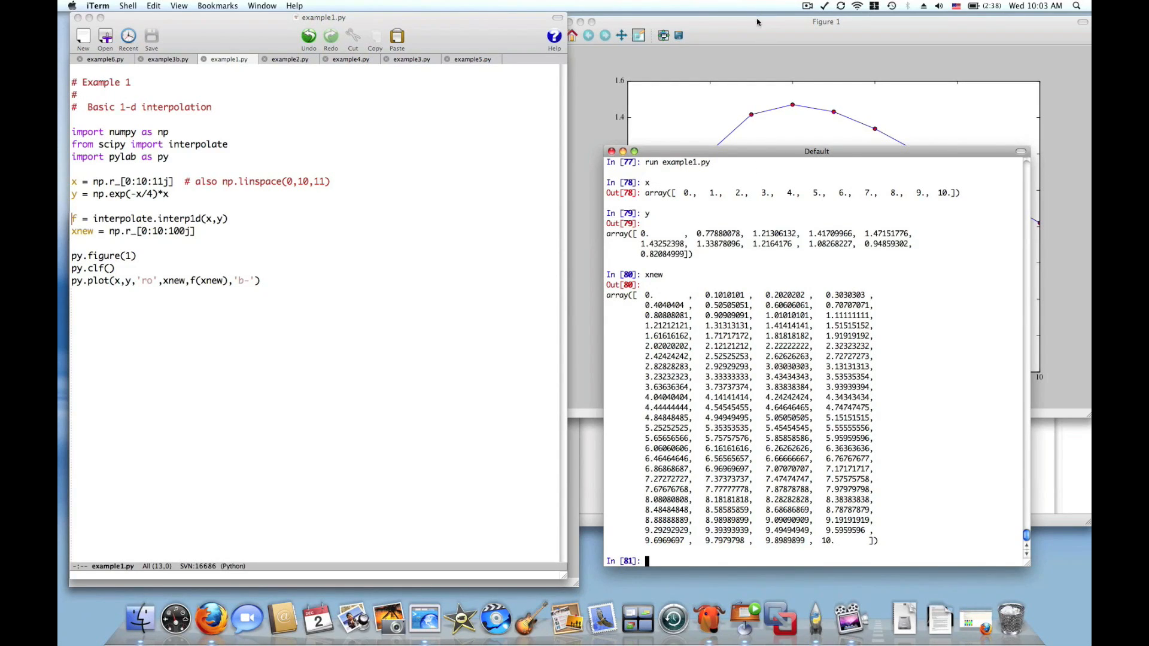
left_click(825, 22)
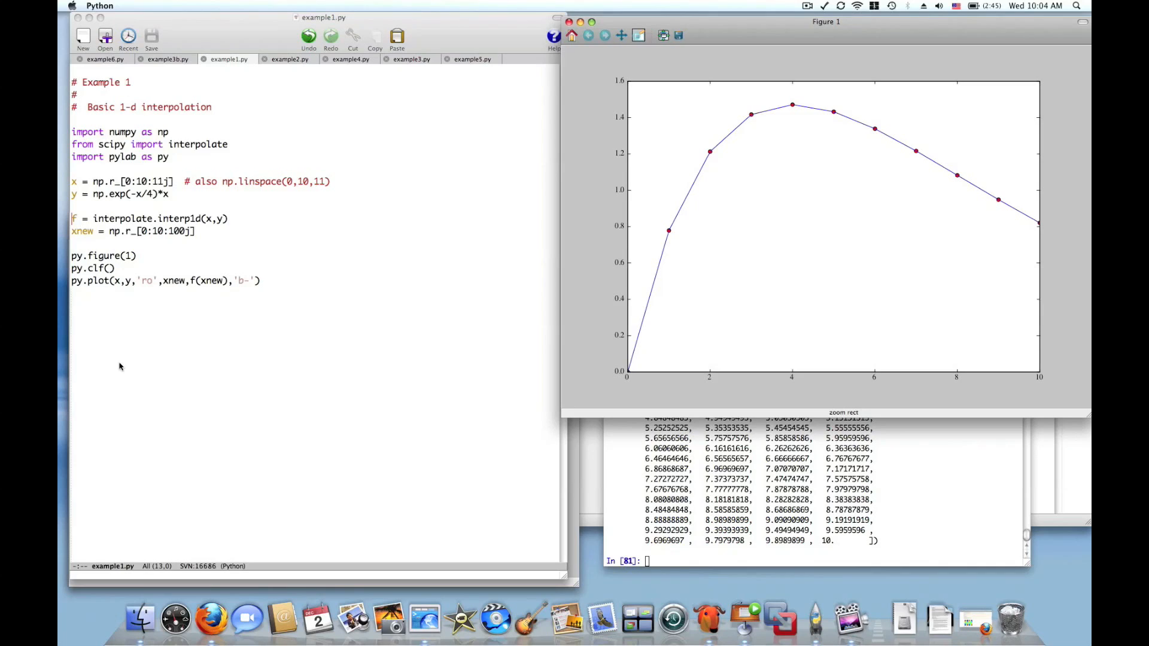
mouse_move(176, 286)
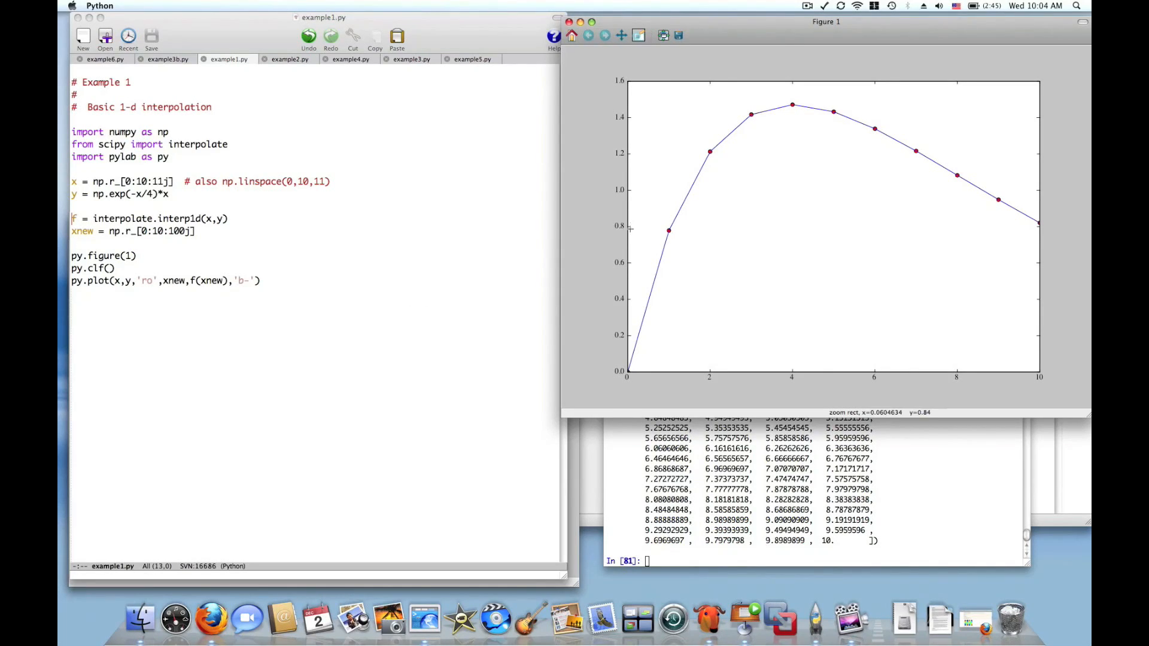
mouse_move(1055, 261)
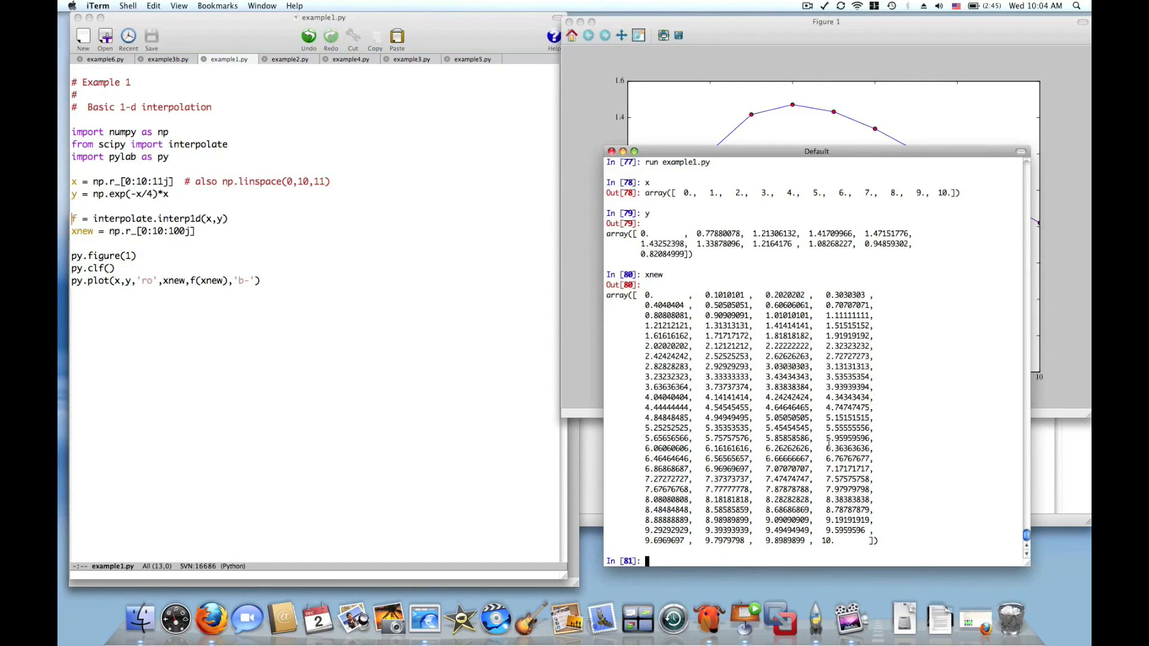
Show the interpolate.interp1d docstring with its list of interpolation kinds.
type("xipy")
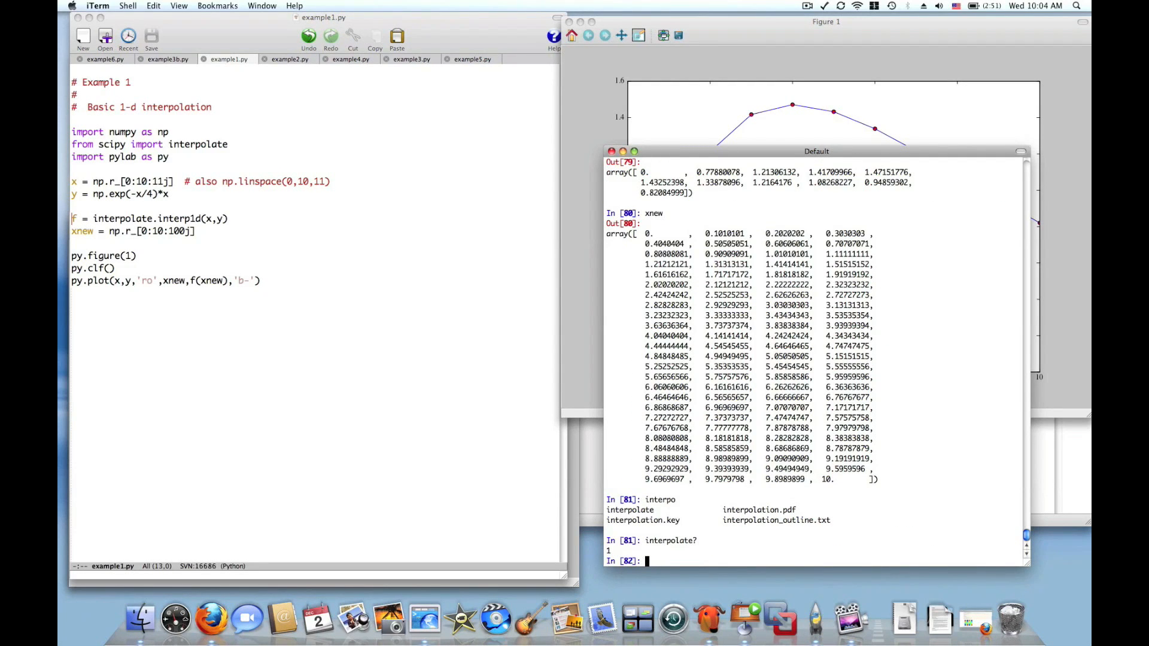
type("interpolate.i")
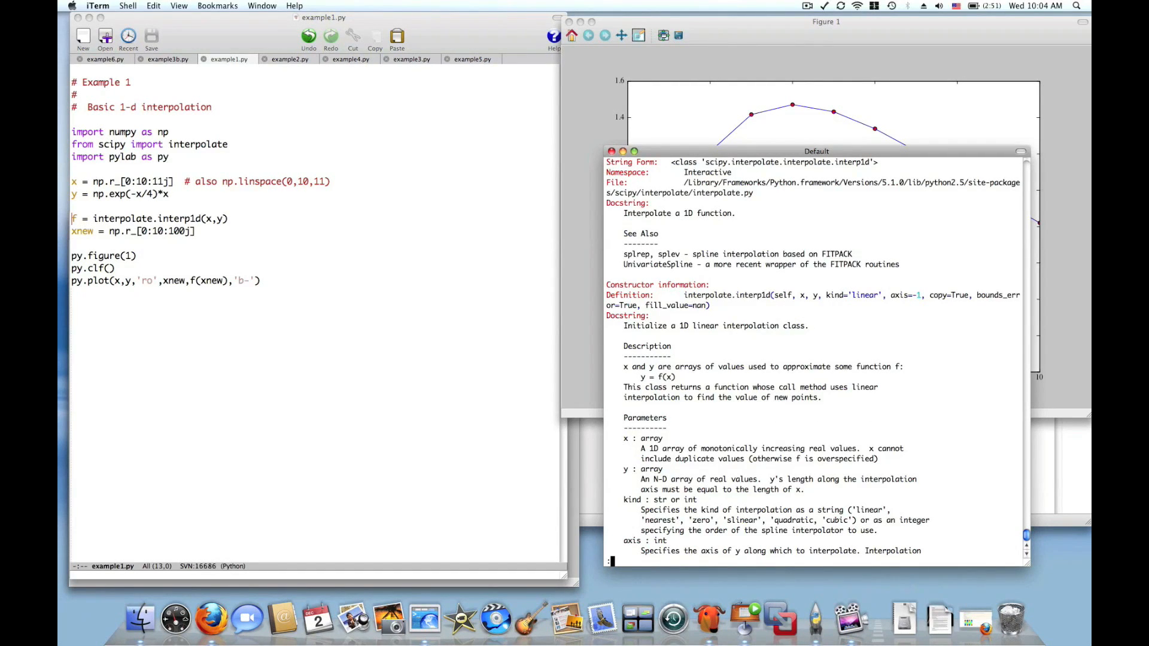
mouse_move(845, 354)
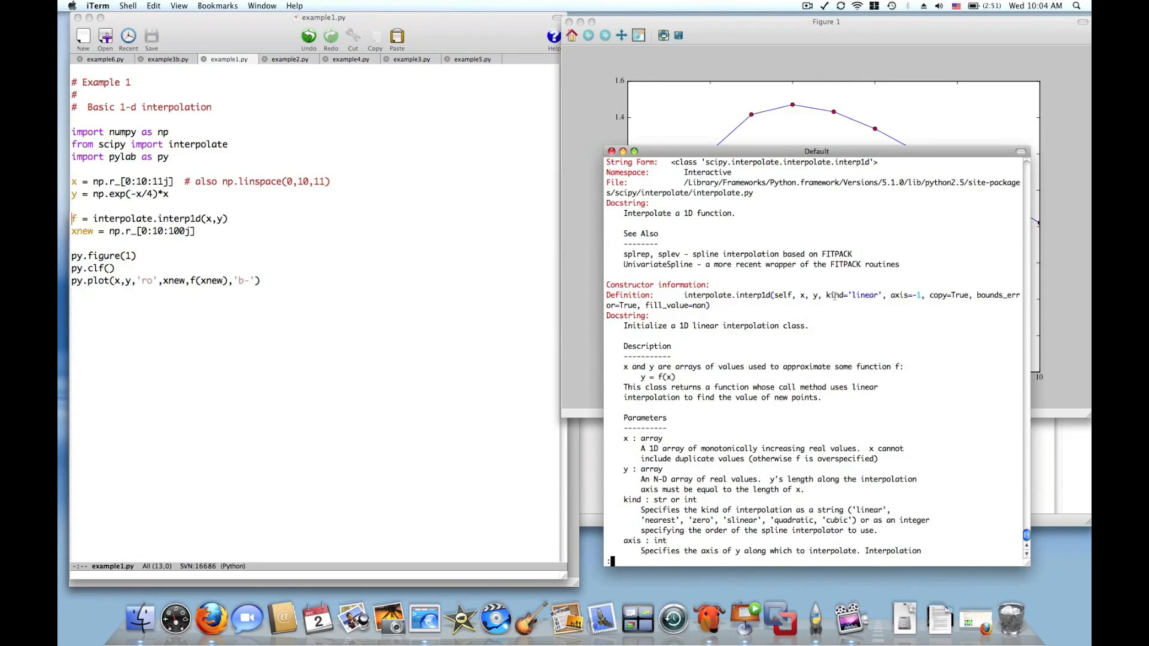
mouse_move(880, 301)
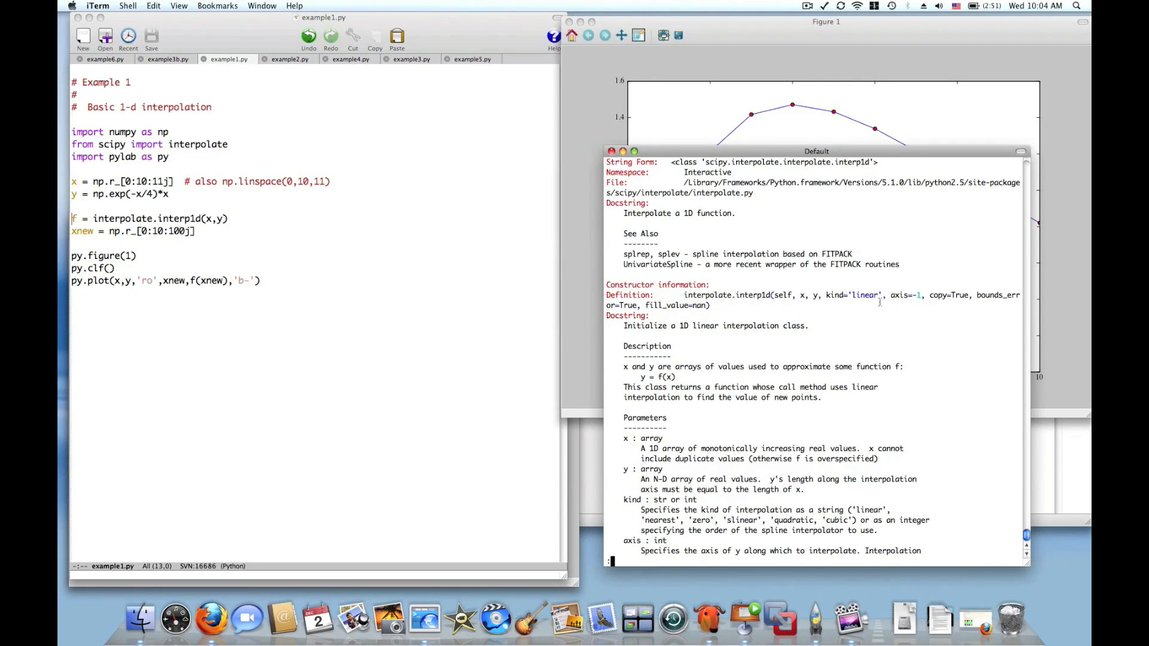
mouse_move(717, 550)
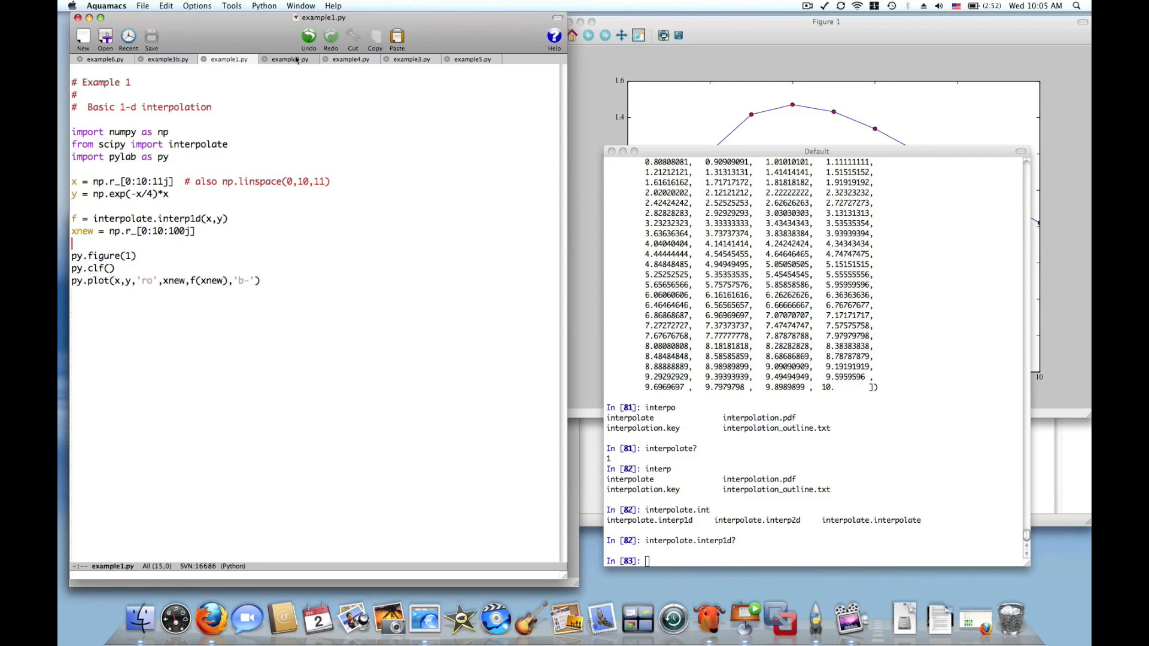
Switch to example2.py, which loops over six interpolation kinds of sine samples with a legend.
left_click(289, 60)
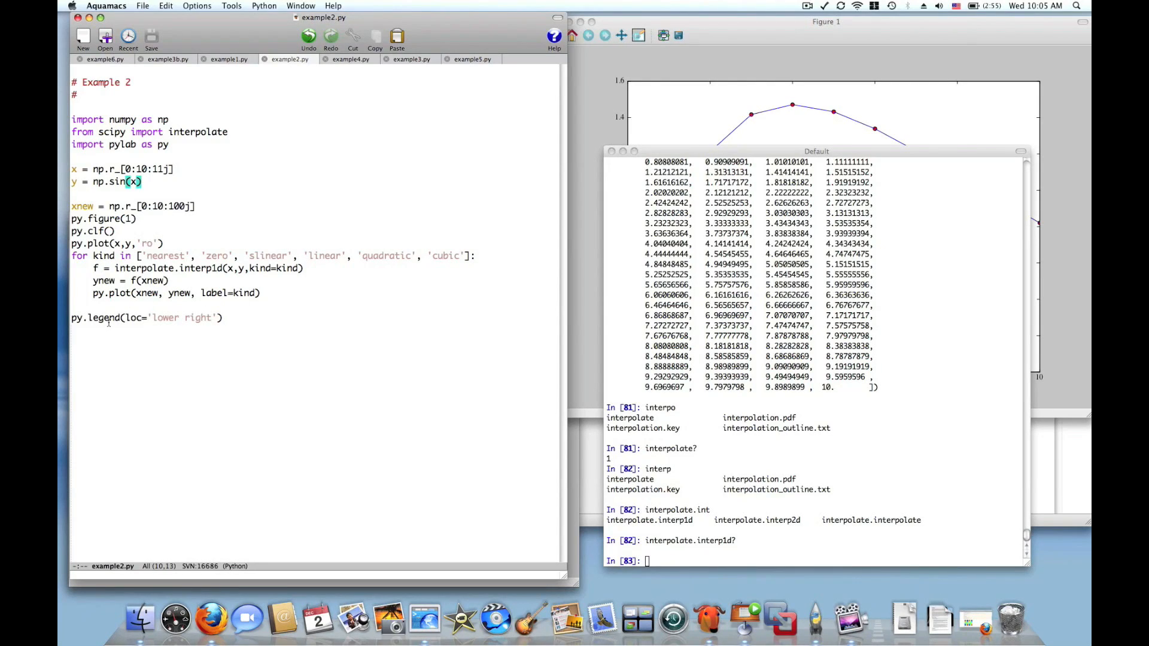
mouse_move(502, 292)
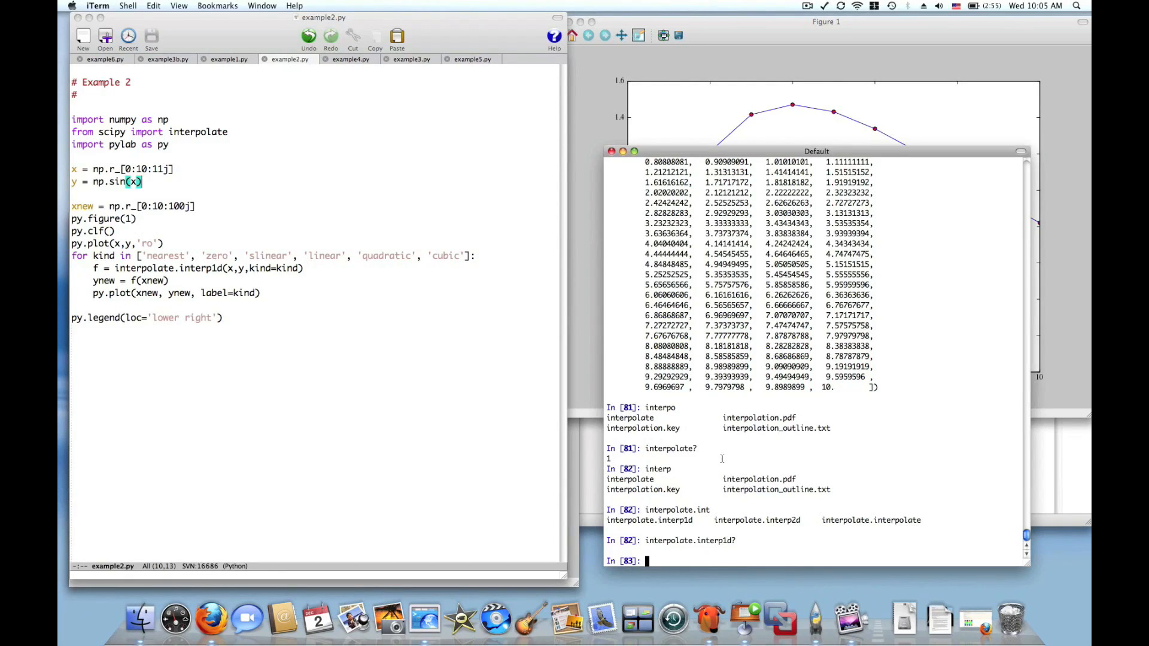
Run example2.py to plot the six interpolation curves with legend and restore the full view.
type("run example2.py")
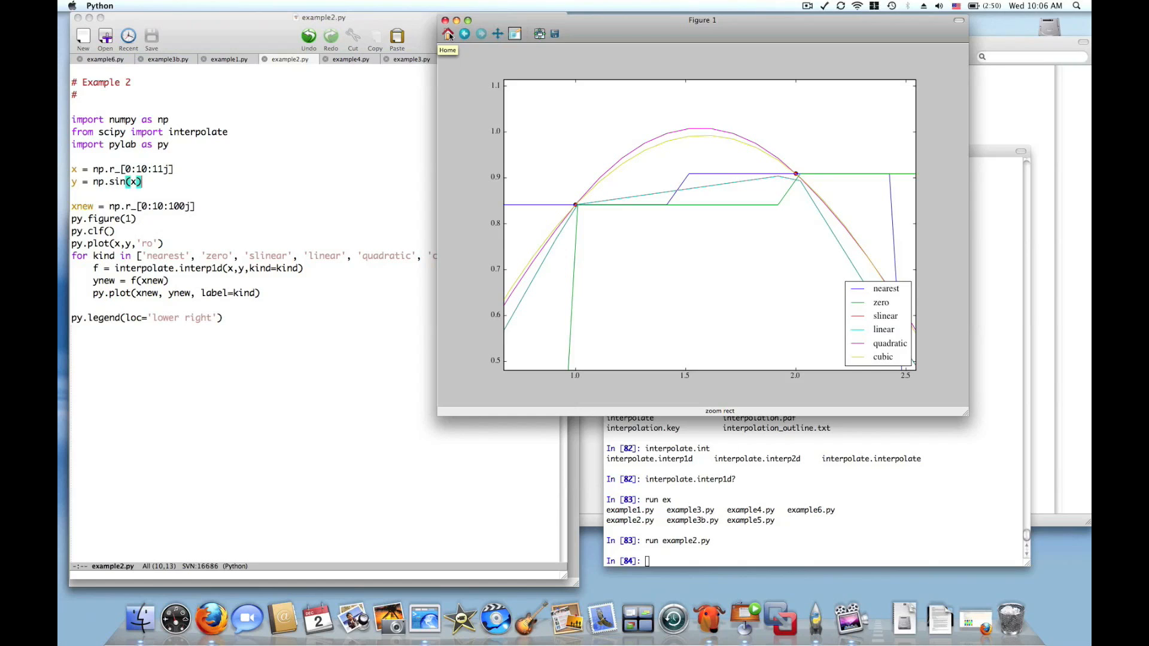
left_click(447, 33)
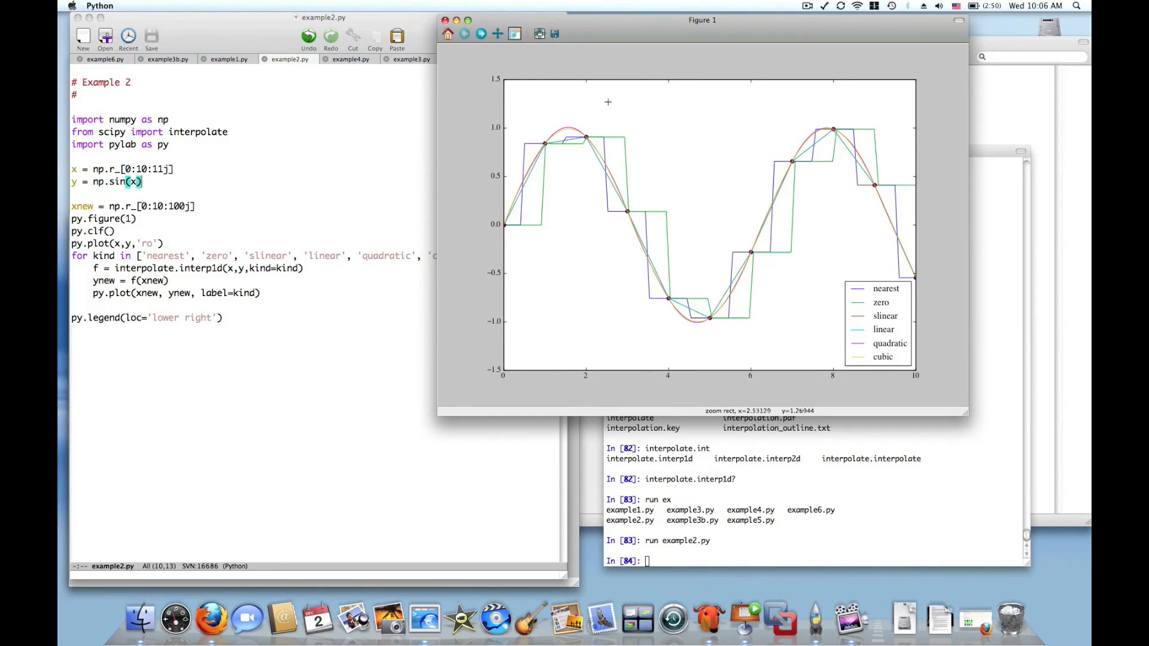